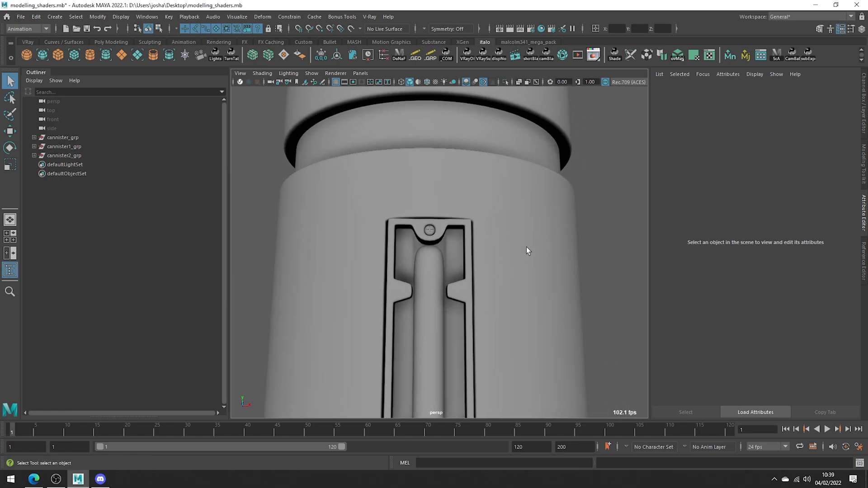
Assign one new Phong material (phong1) to the three selected canister groups and apply the Dark preset
left_click(63, 155)
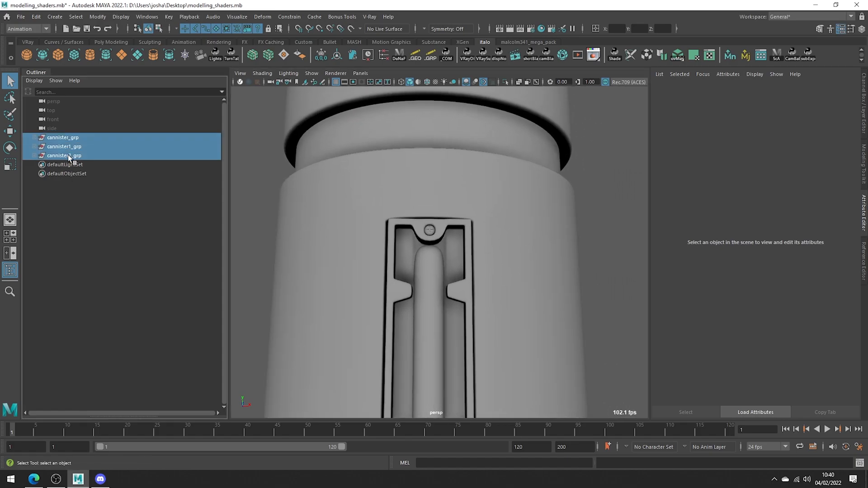
left_click(63, 156)
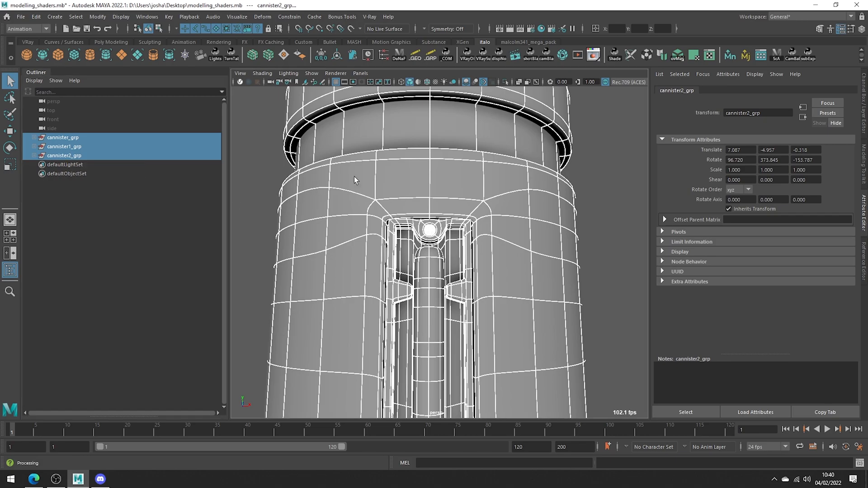
right_click(355, 180)
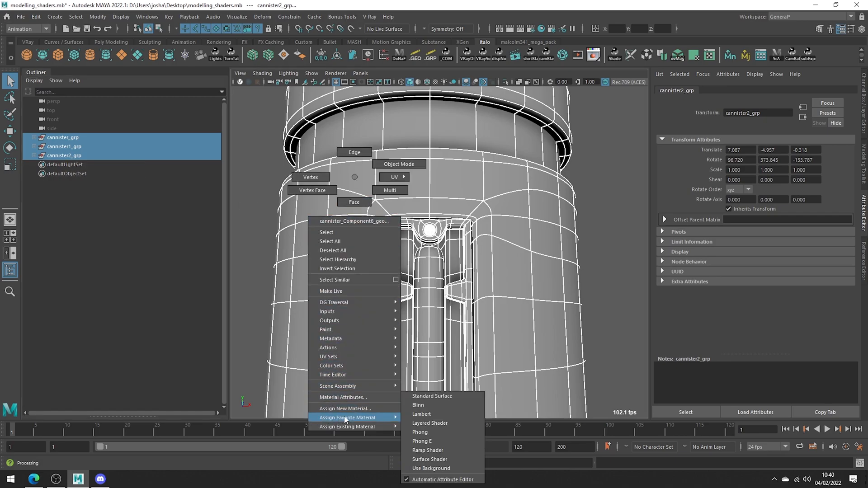
mouse_move(420, 433)
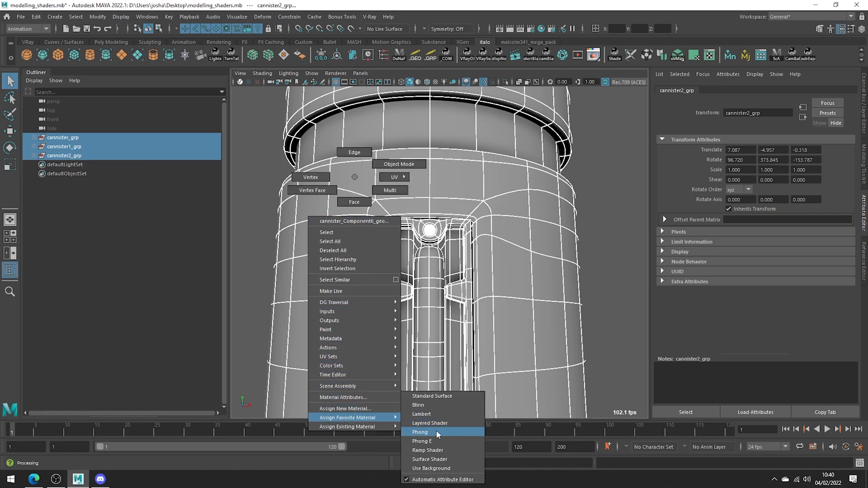
left_click(420, 433)
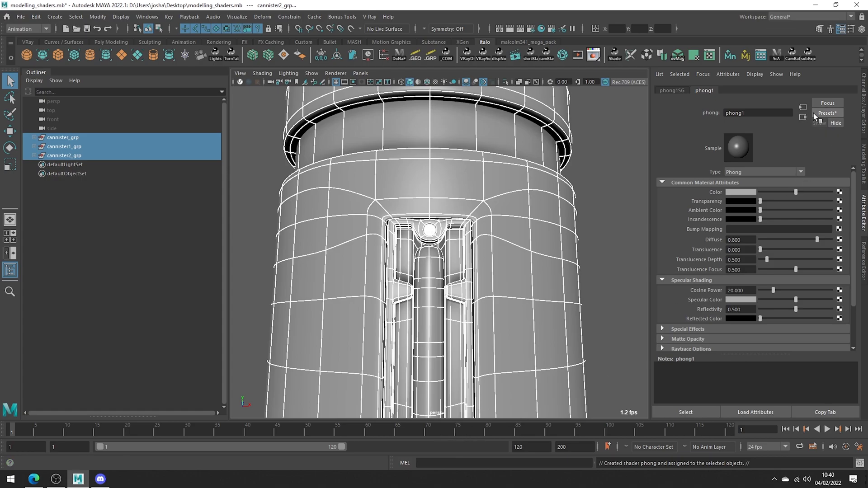
left_click(826, 113)
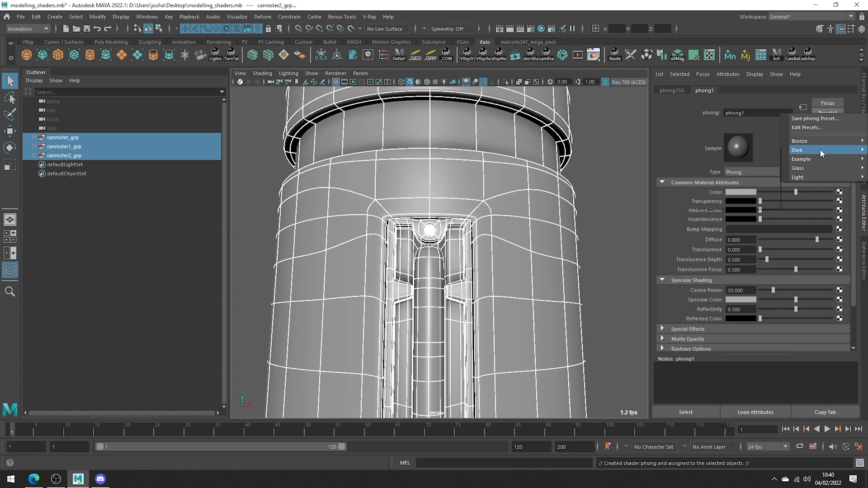
left_click(798, 149)
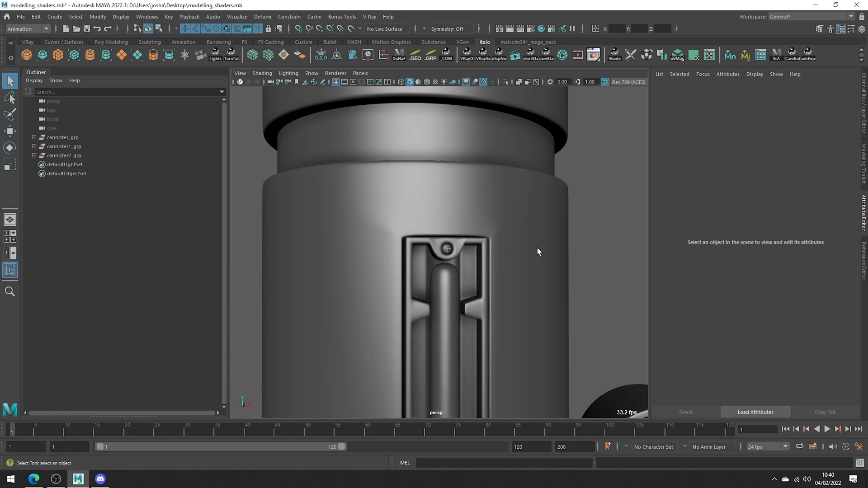
Assign a second Phong material (phong2) with the Bronze preset to the upright canister's shell, then select its inset strip
right_click(447, 248)
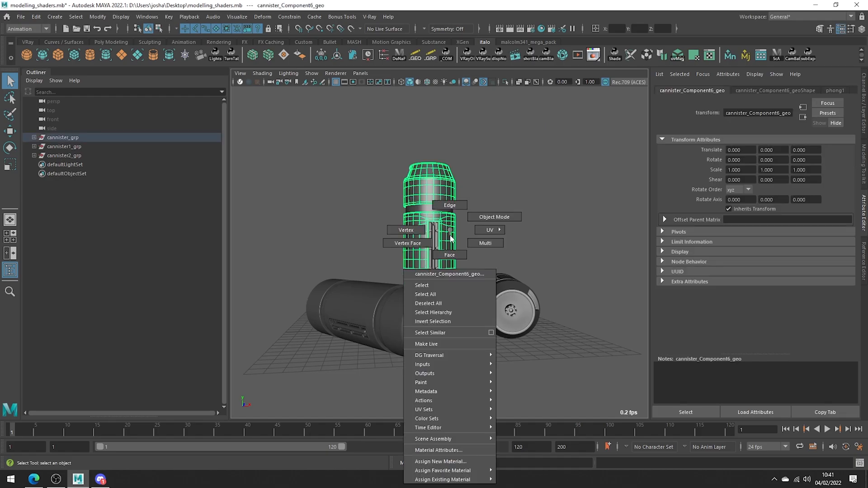
left_click(440, 462)
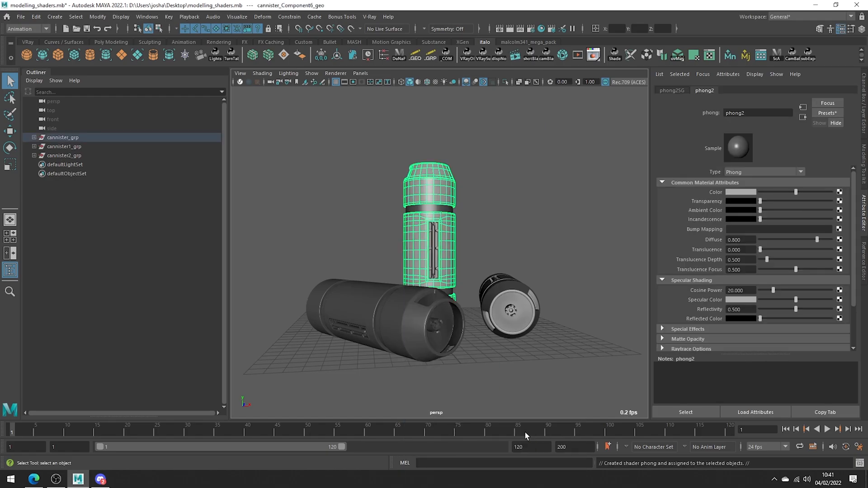
left_click(825, 113)
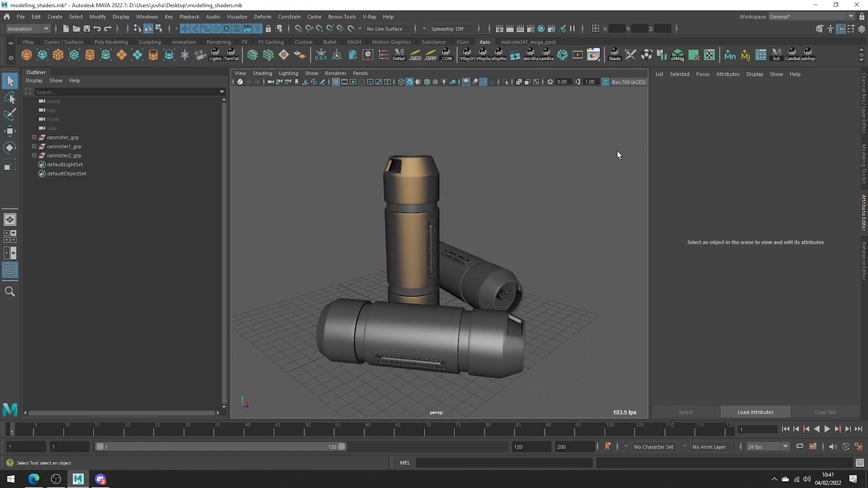
left_click(410, 233)
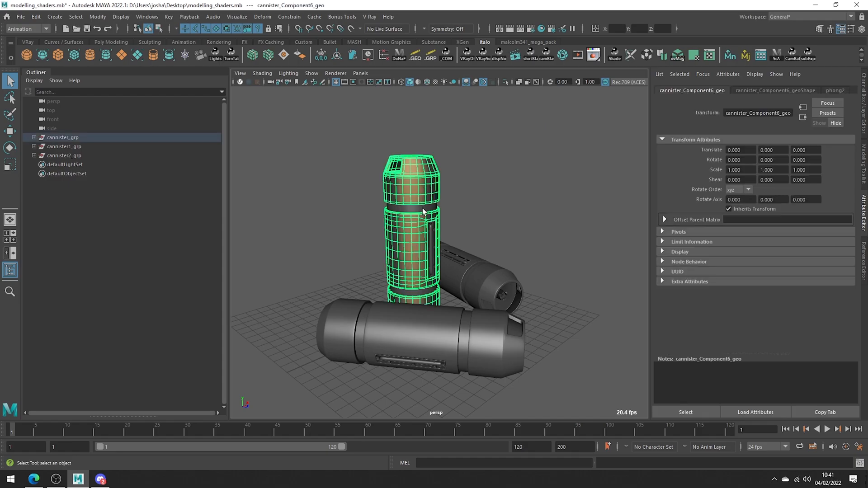
left_click(431, 238)
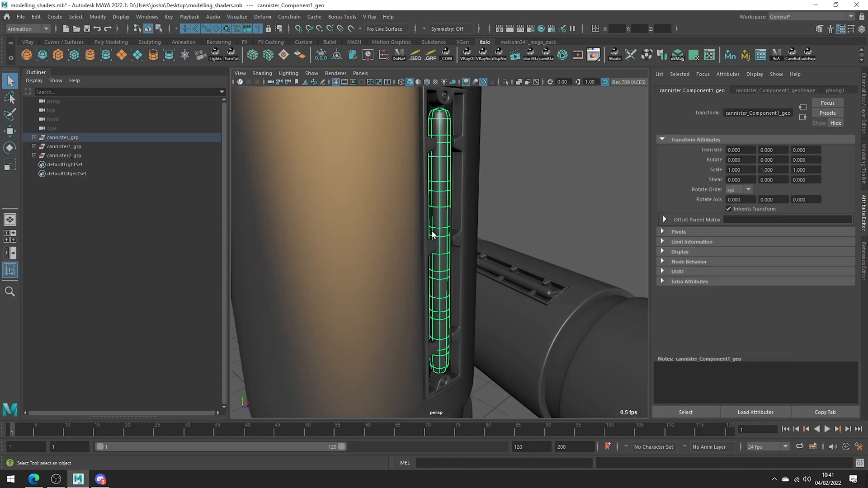
Assign a new Surface Shader to the strip and set its Out Color to glowing yellow
right_click(435, 235)
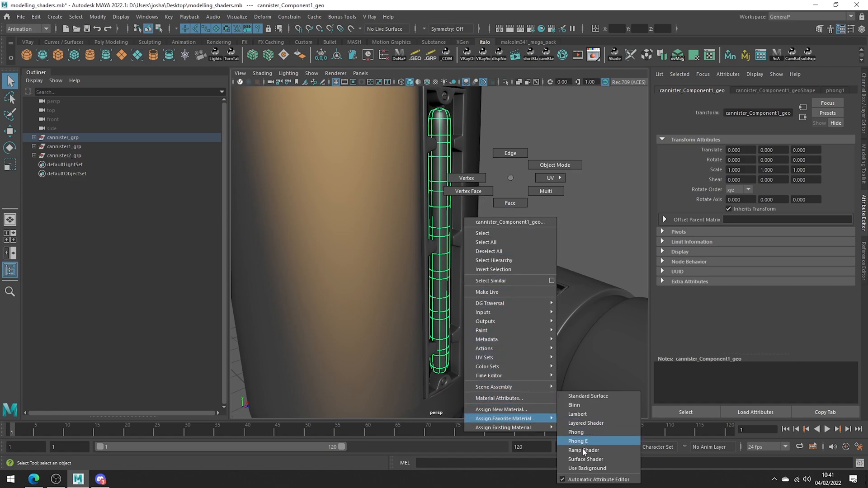
left_click(585, 460)
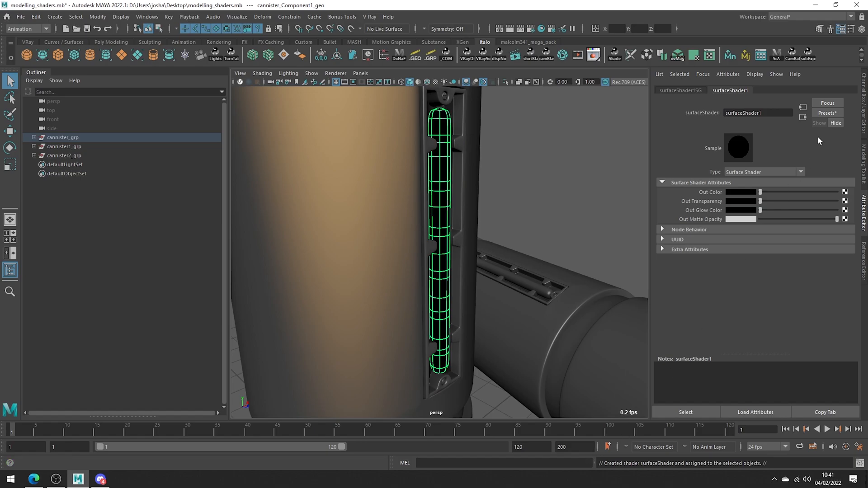
left_click(828, 113)
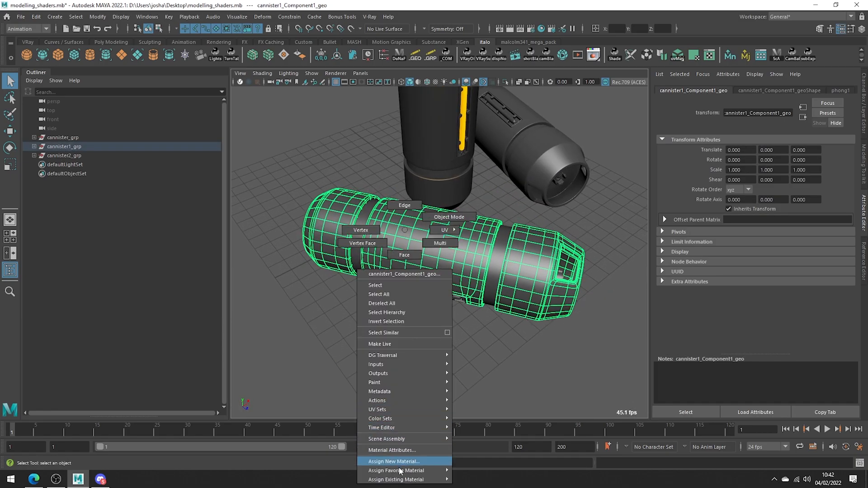
Assign a new Phong material to the lying canister and set its colour to red
left_click(394, 462)
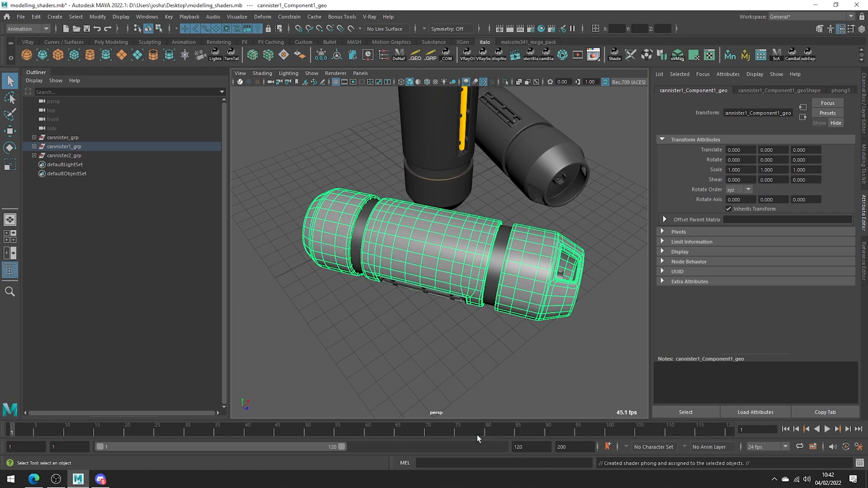
left_click(840, 89)
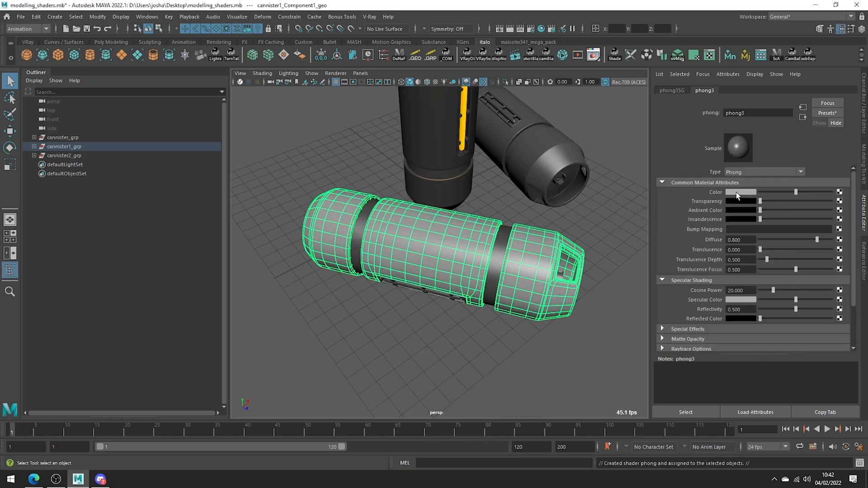
left_click(741, 192)
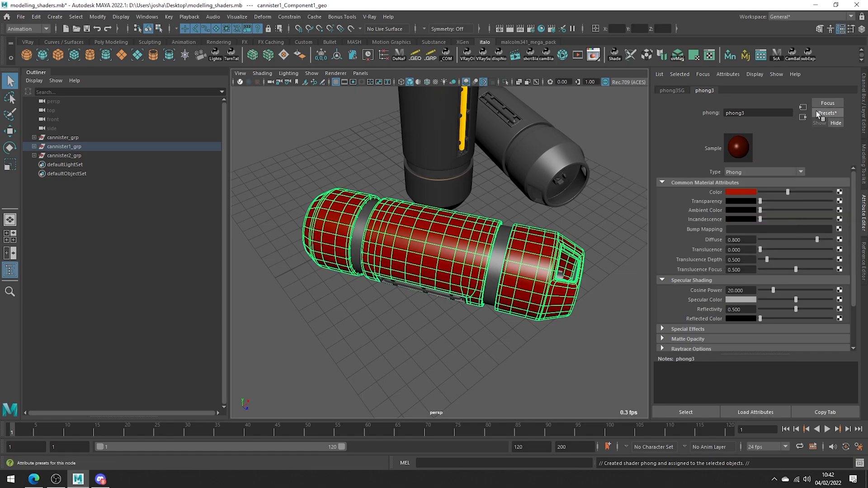
Save the red Phong look as a preset named Example
left_click(826, 113)
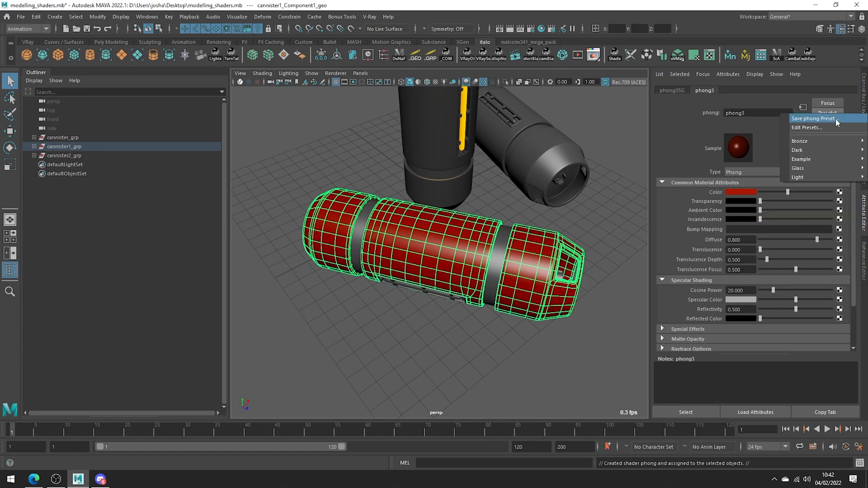
left_click(814, 119)
type("Example")
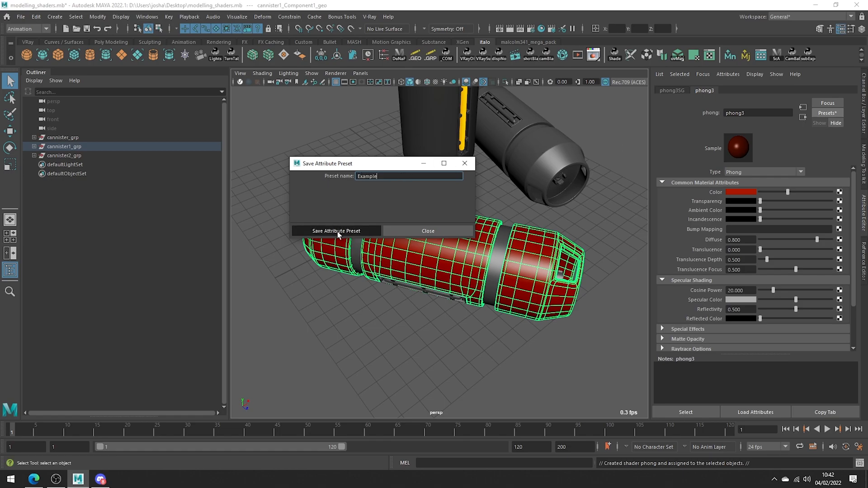
left_click(335, 230)
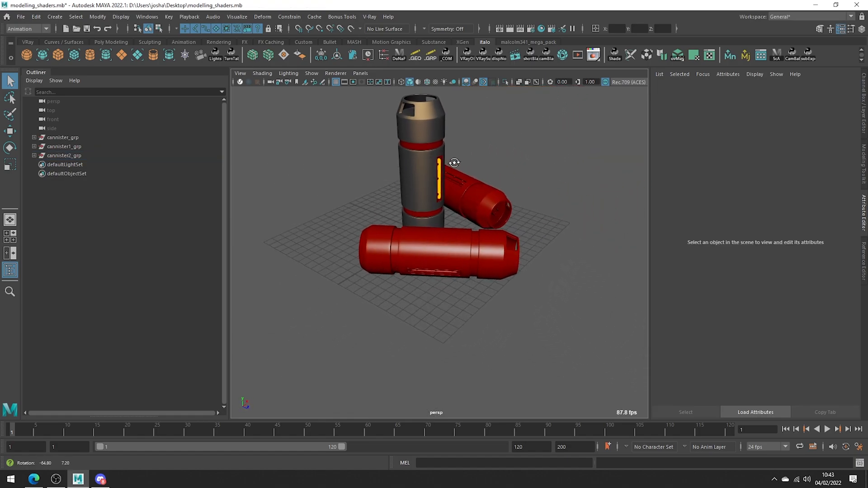
Key the red material's Cosine Power from 20 at frame 1 to 2 at frame 2, then reopen its colour swatch
left_click(441, 255)
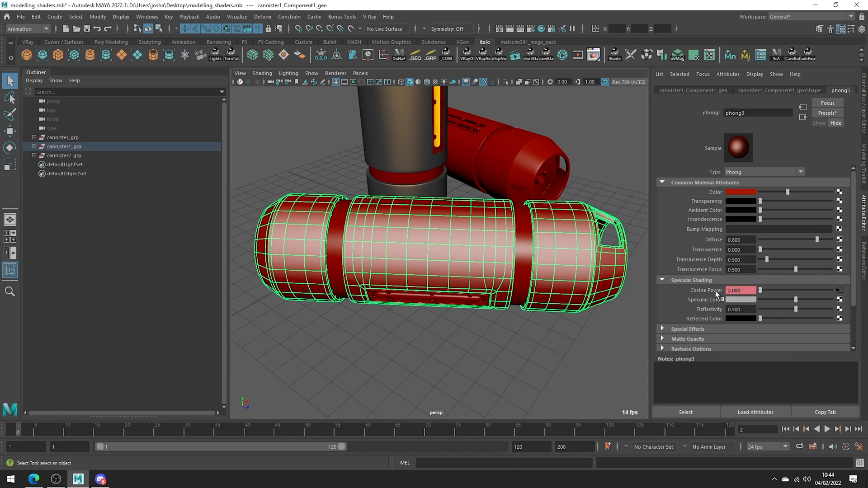
left_click(741, 291)
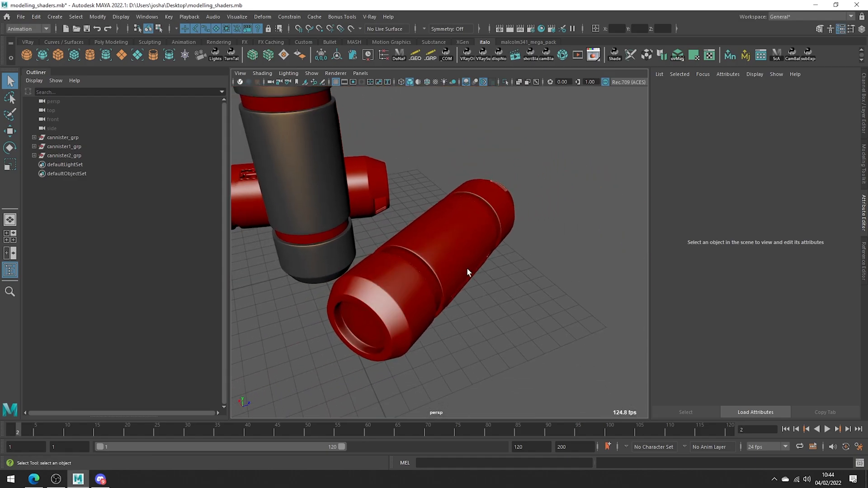
left_click(412, 266)
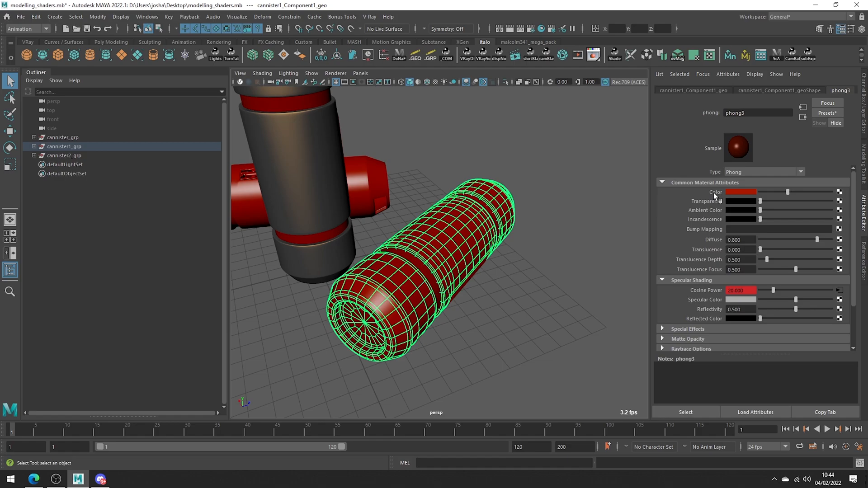
left_click(740, 192)
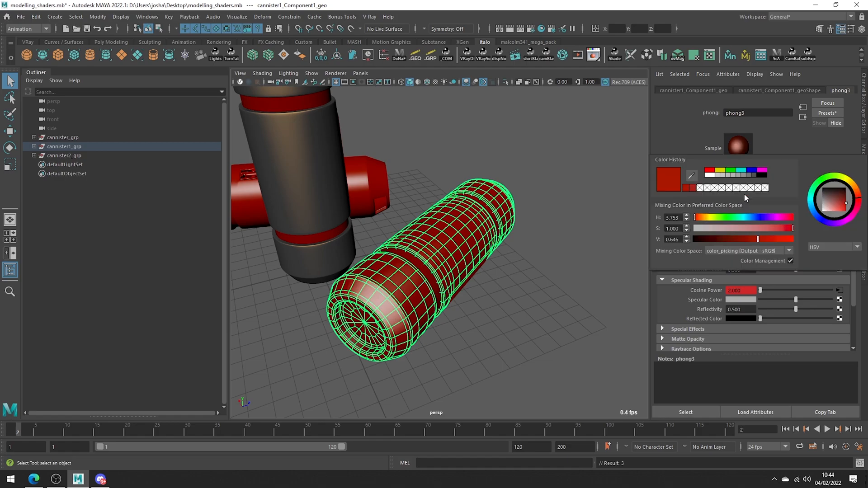